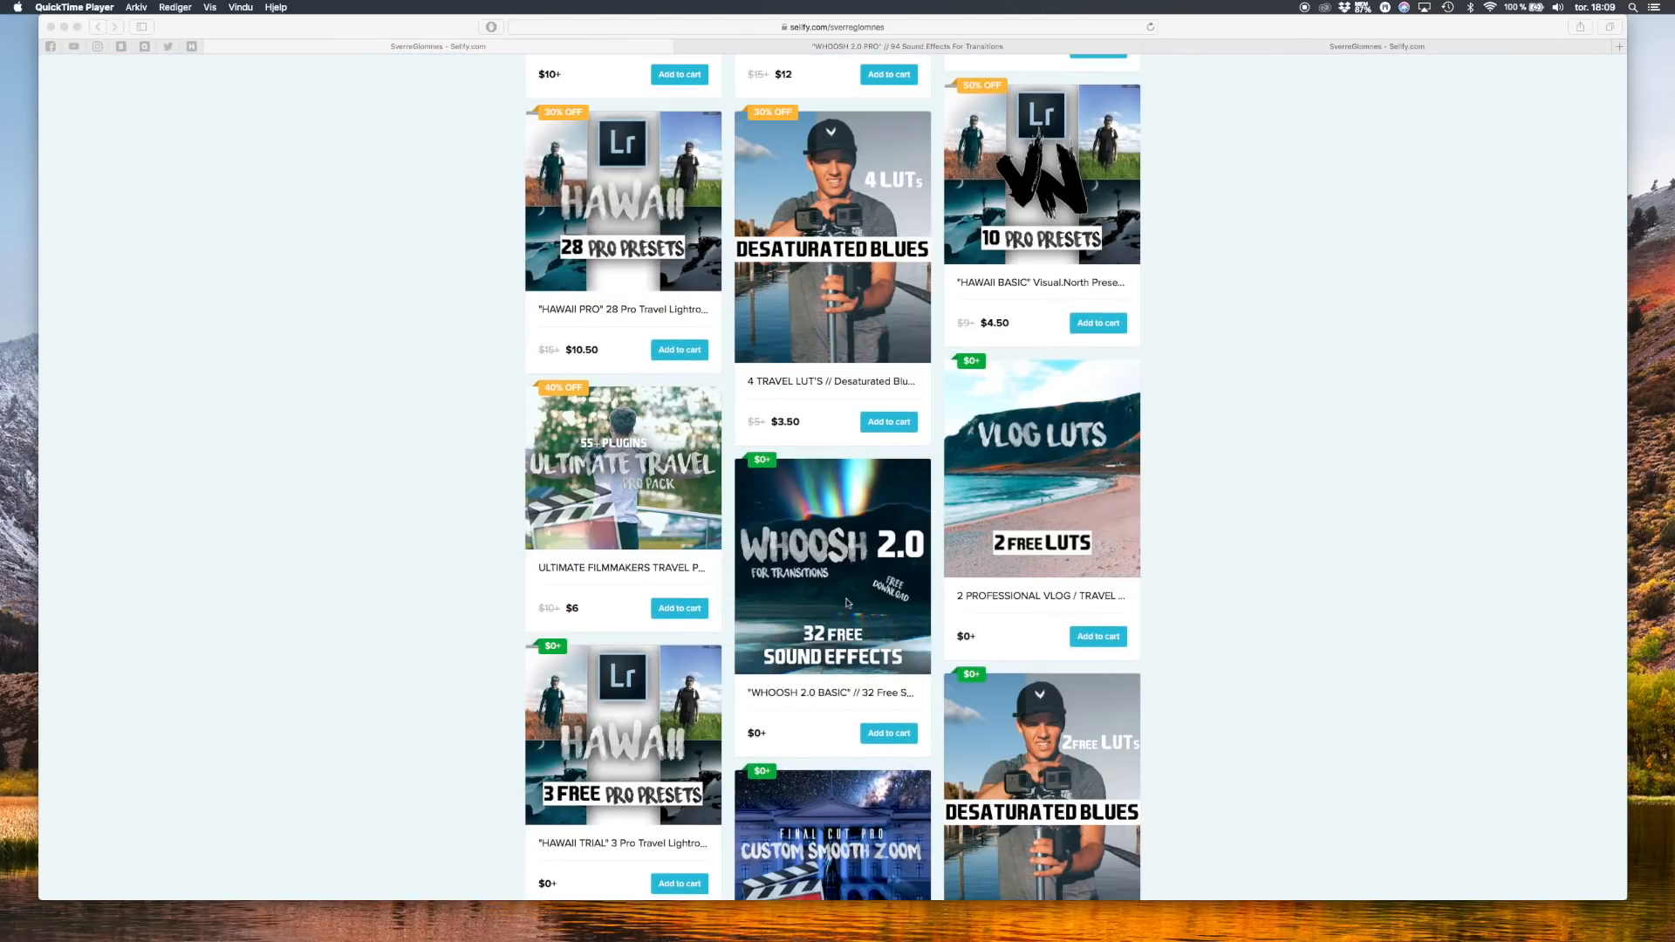
- Browse the store from the WHOOSH 2.0 PRO page to the free WHOOSH 2.0 BASIC 32 pack's page
{"action": "scroll", "scroll_direction": "up", "scroll_amount": 3}
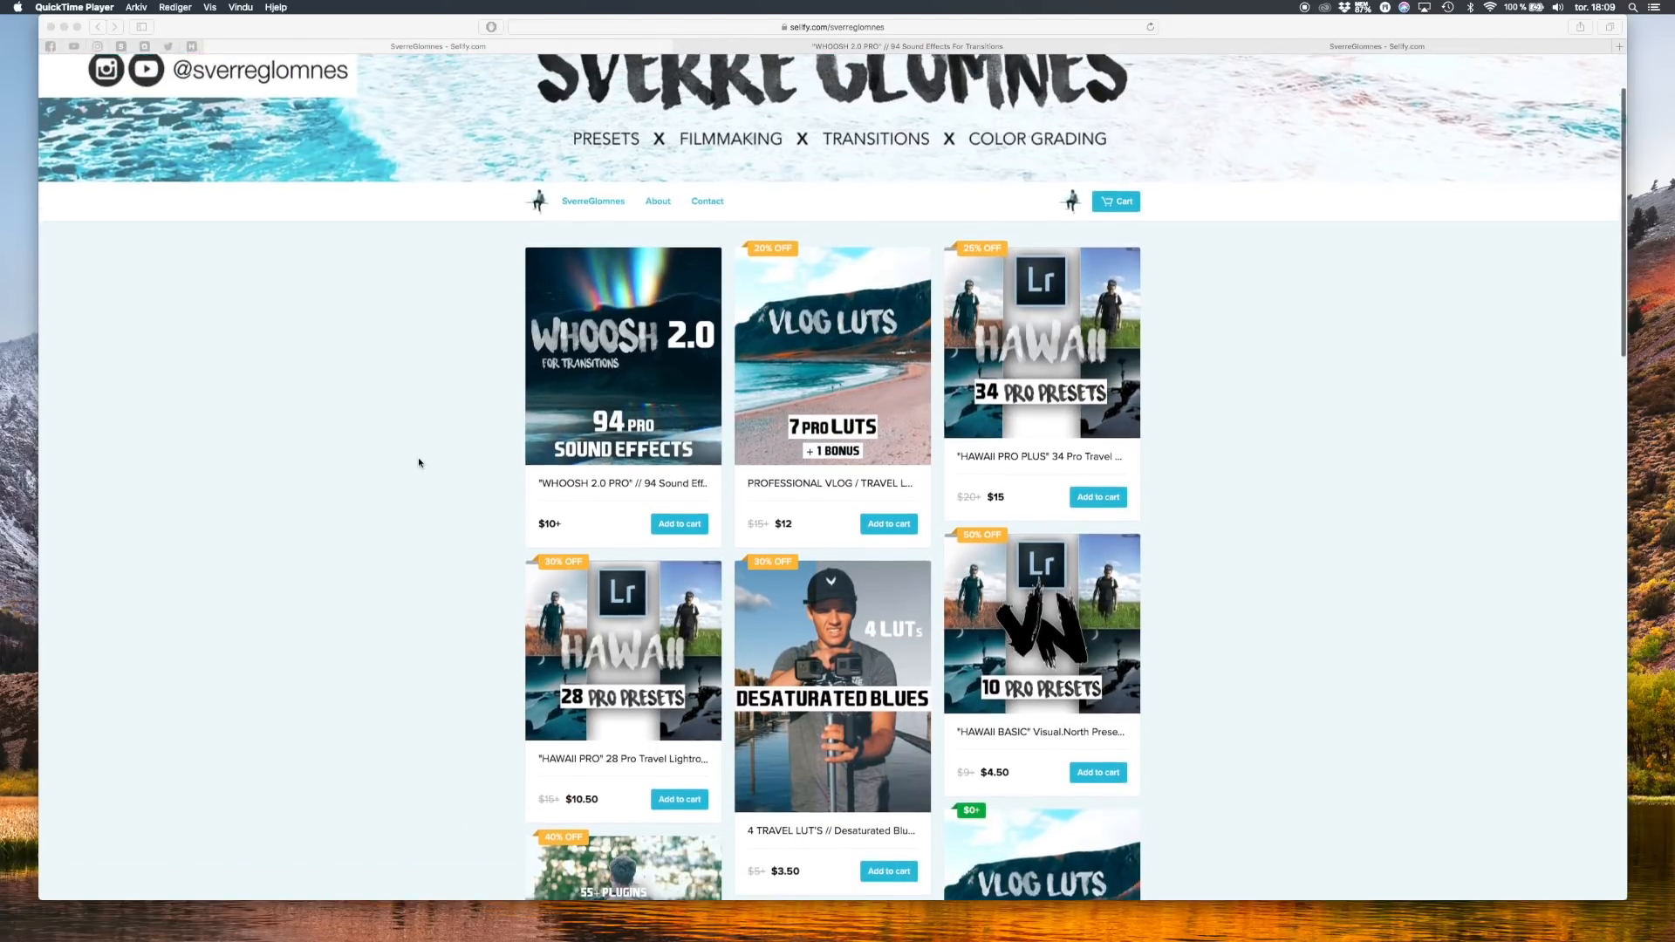
{"action": "scroll", "scroll_direction": "down", "scroll_amount": 3}
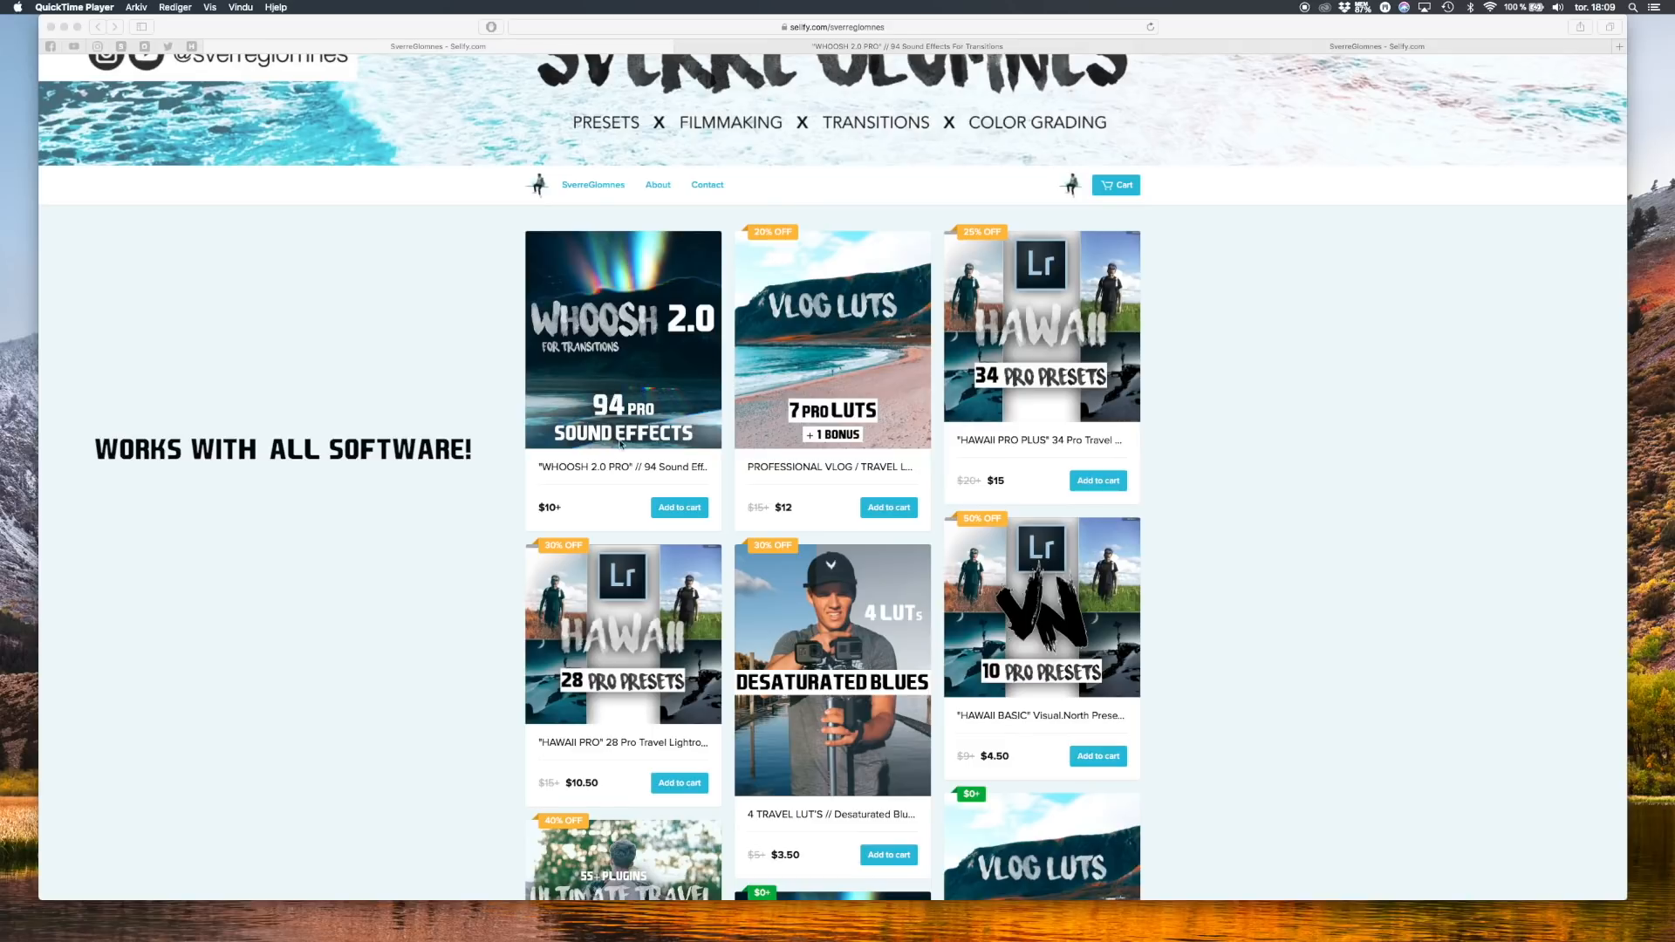
{"action": "left_click", "coordinate": [623, 340]}
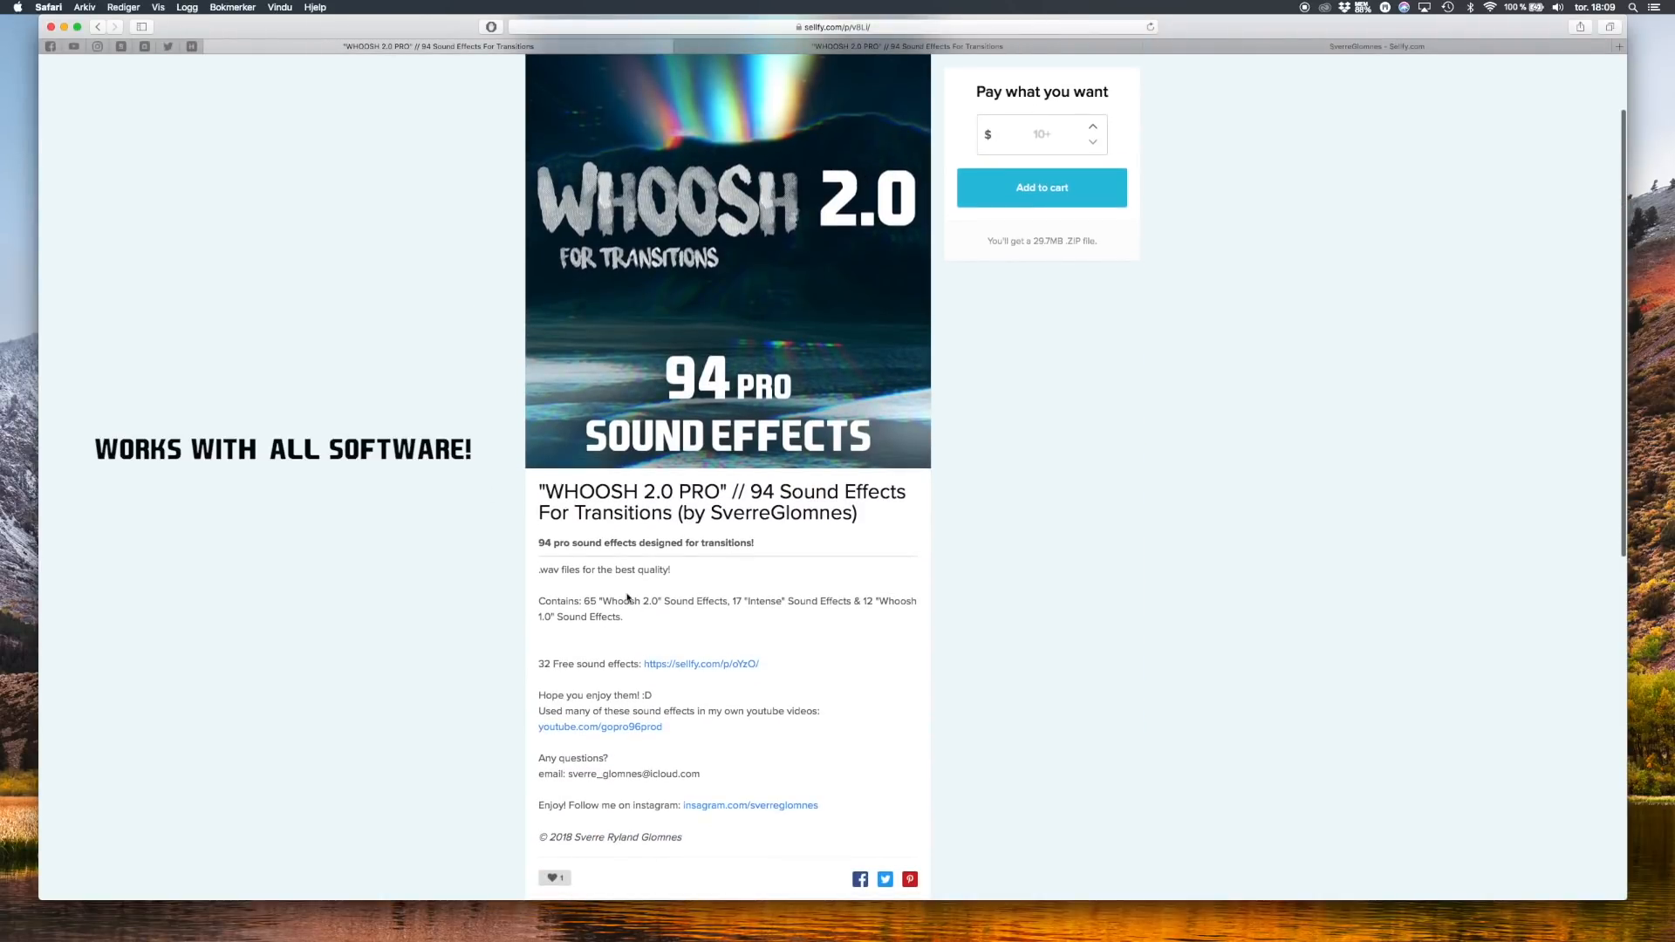
{"action": "scroll", "scroll_direction": "down", "scroll_amount": 3}
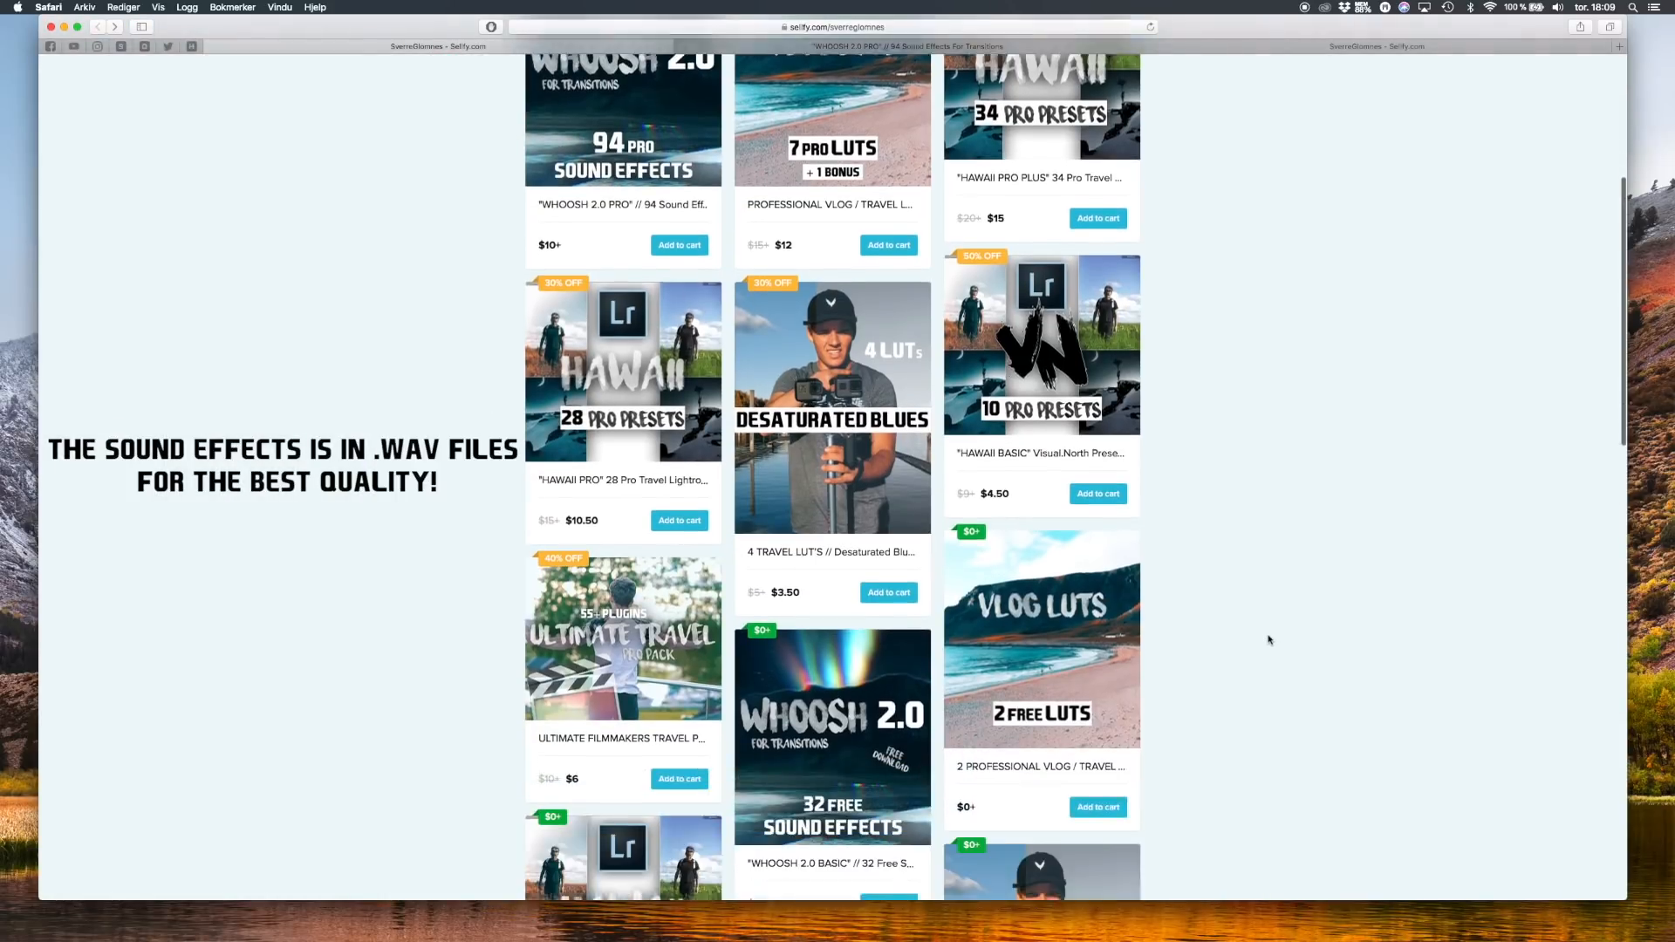
{"action": "scroll", "scroll_direction": "down", "scroll_amount": 3}
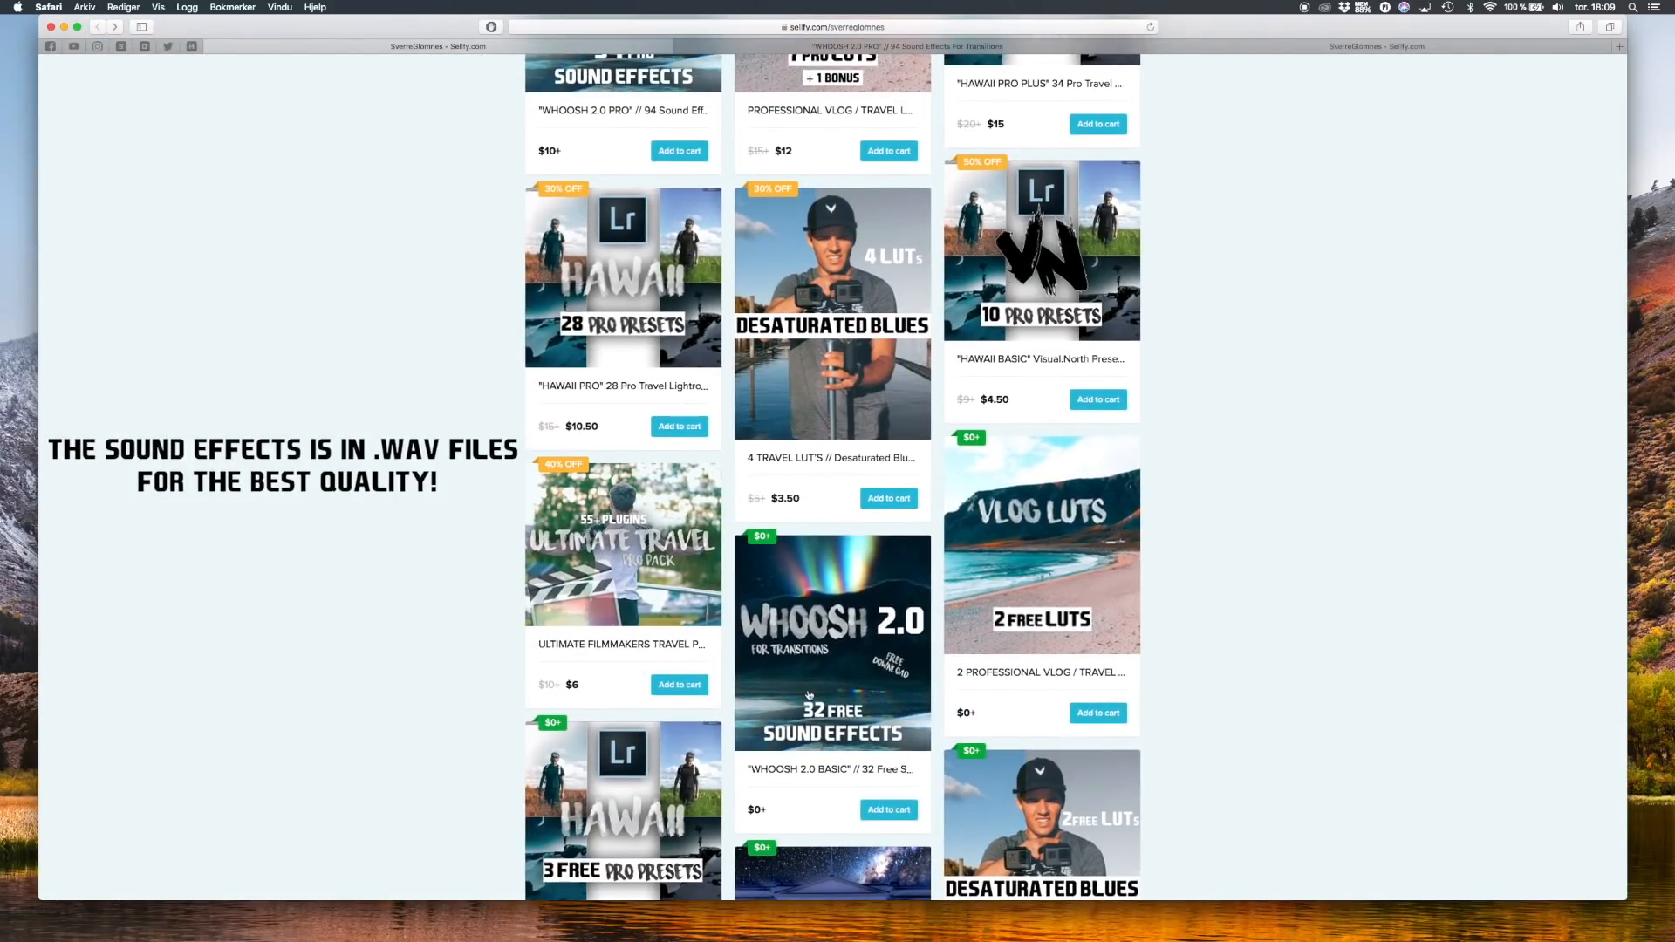
{"action": "left_click", "coordinate": [832, 640]}
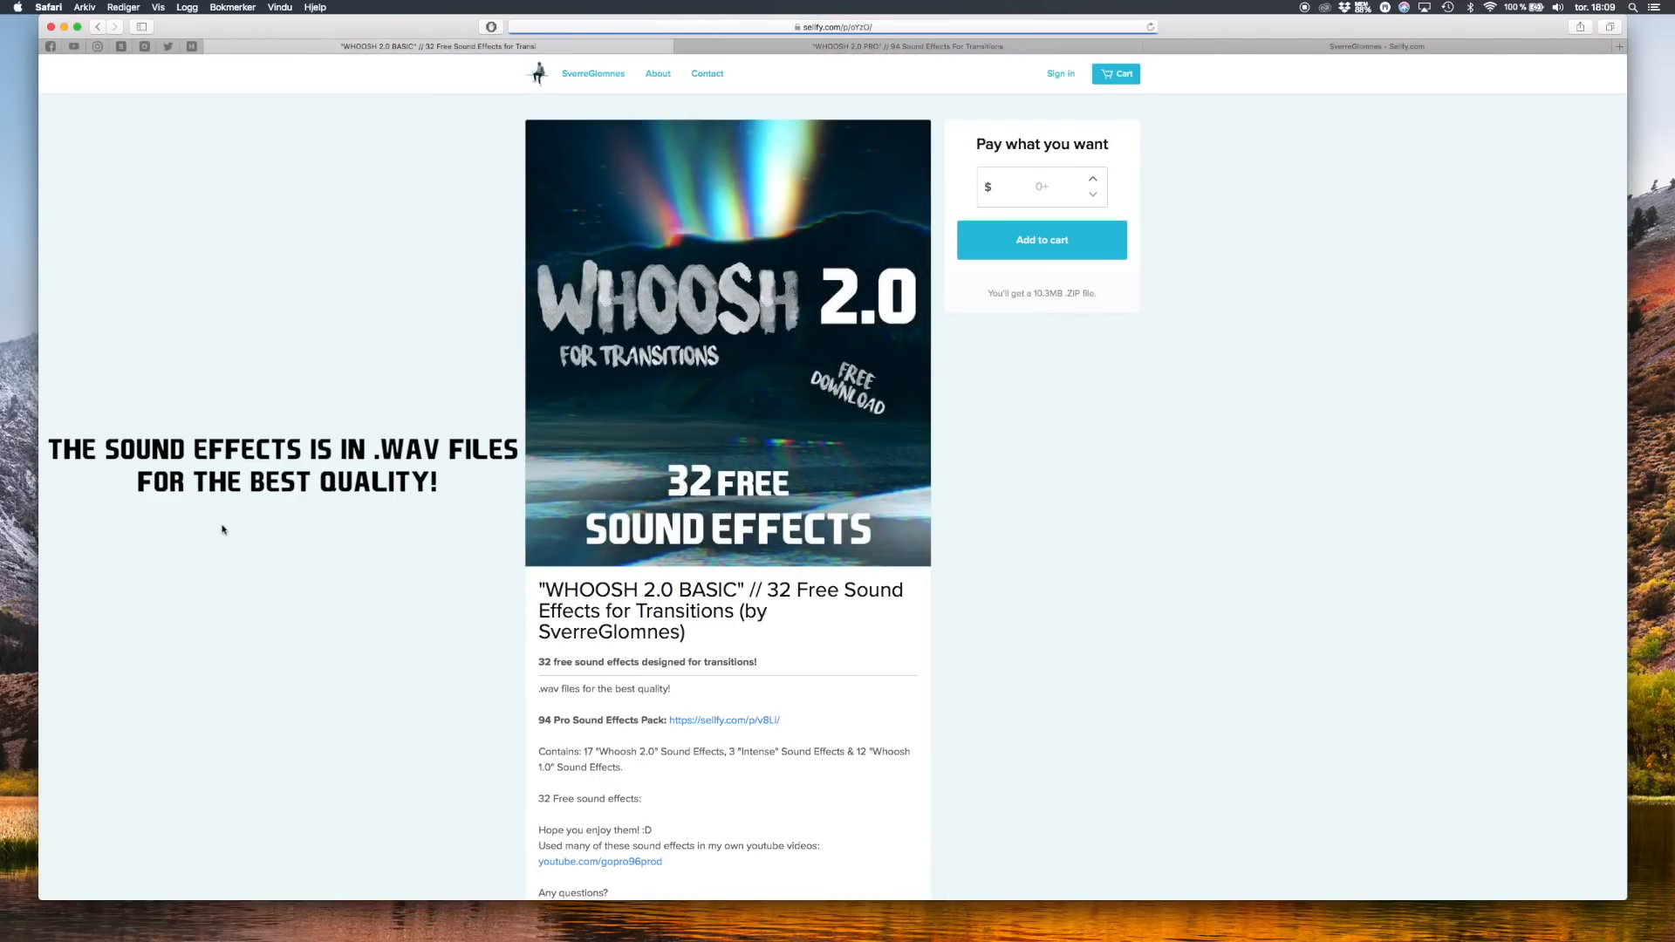
{"action": "scroll", "scroll_direction": "down", "scroll_amount": 3}
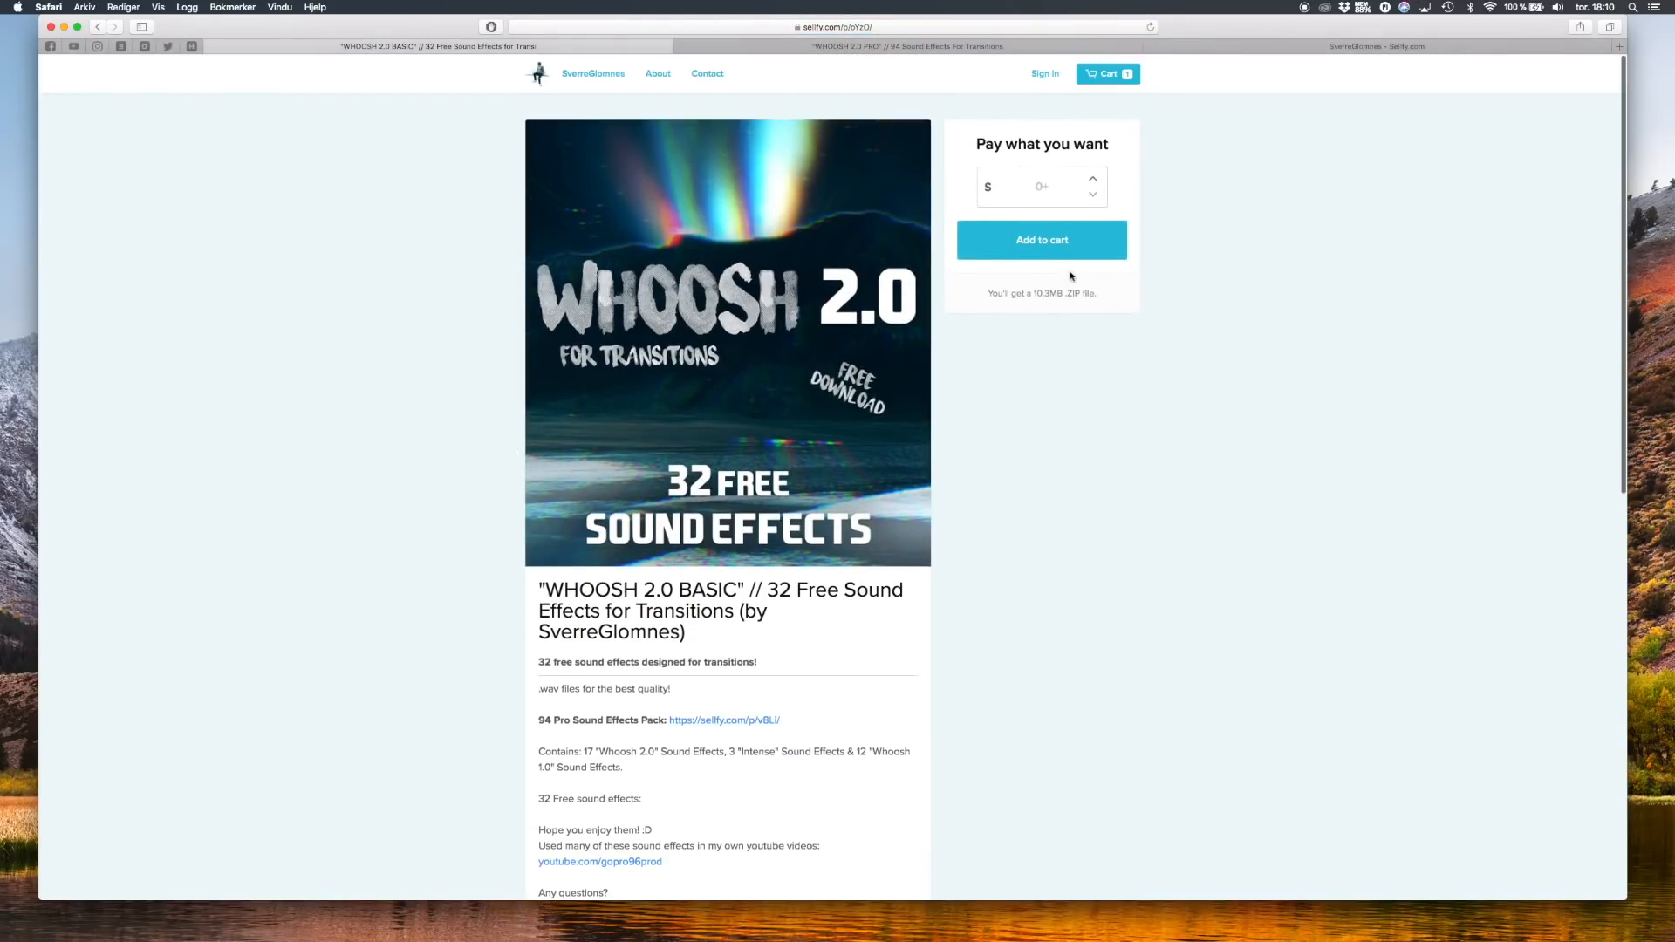
- Add the free WHOOSH 2.0 BASIC pack to the cart and proceed to checkout
{"action": "left_click", "coordinate": [1110, 73]}
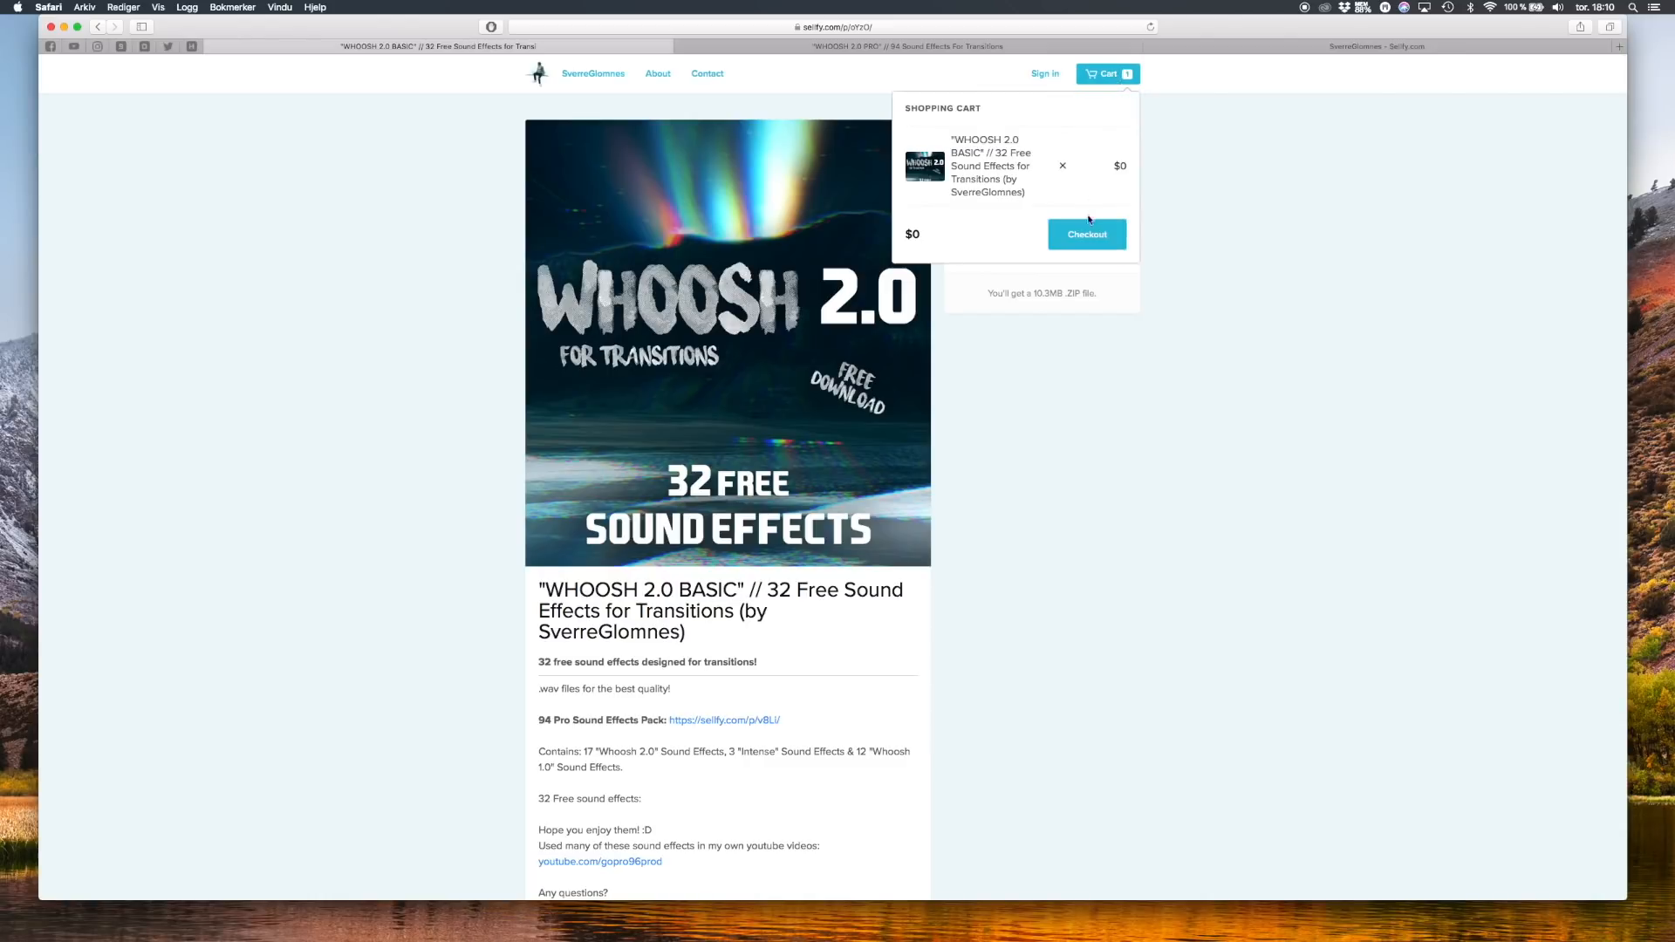
{"action": "left_click", "coordinate": [1087, 233]}
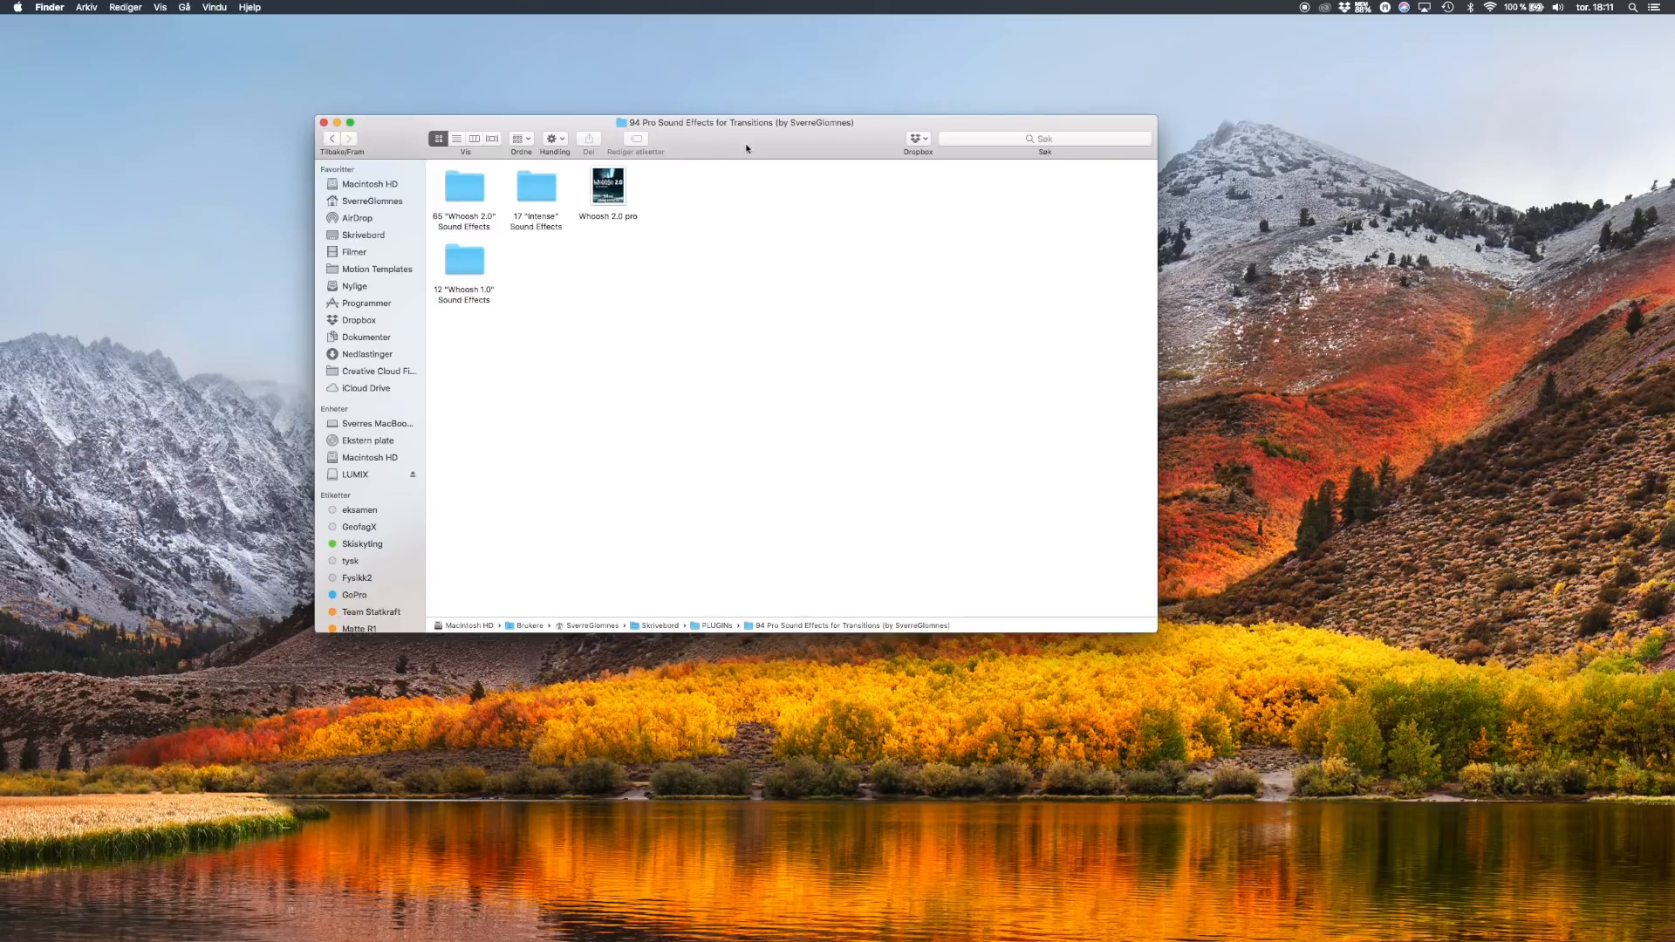
- Preview Whoosh 5.wav inside the 65 Whoosh 2.0 Sound Effects folder, then return to the pack's top folder
{"action": "double_click", "coordinate": [464, 185]}
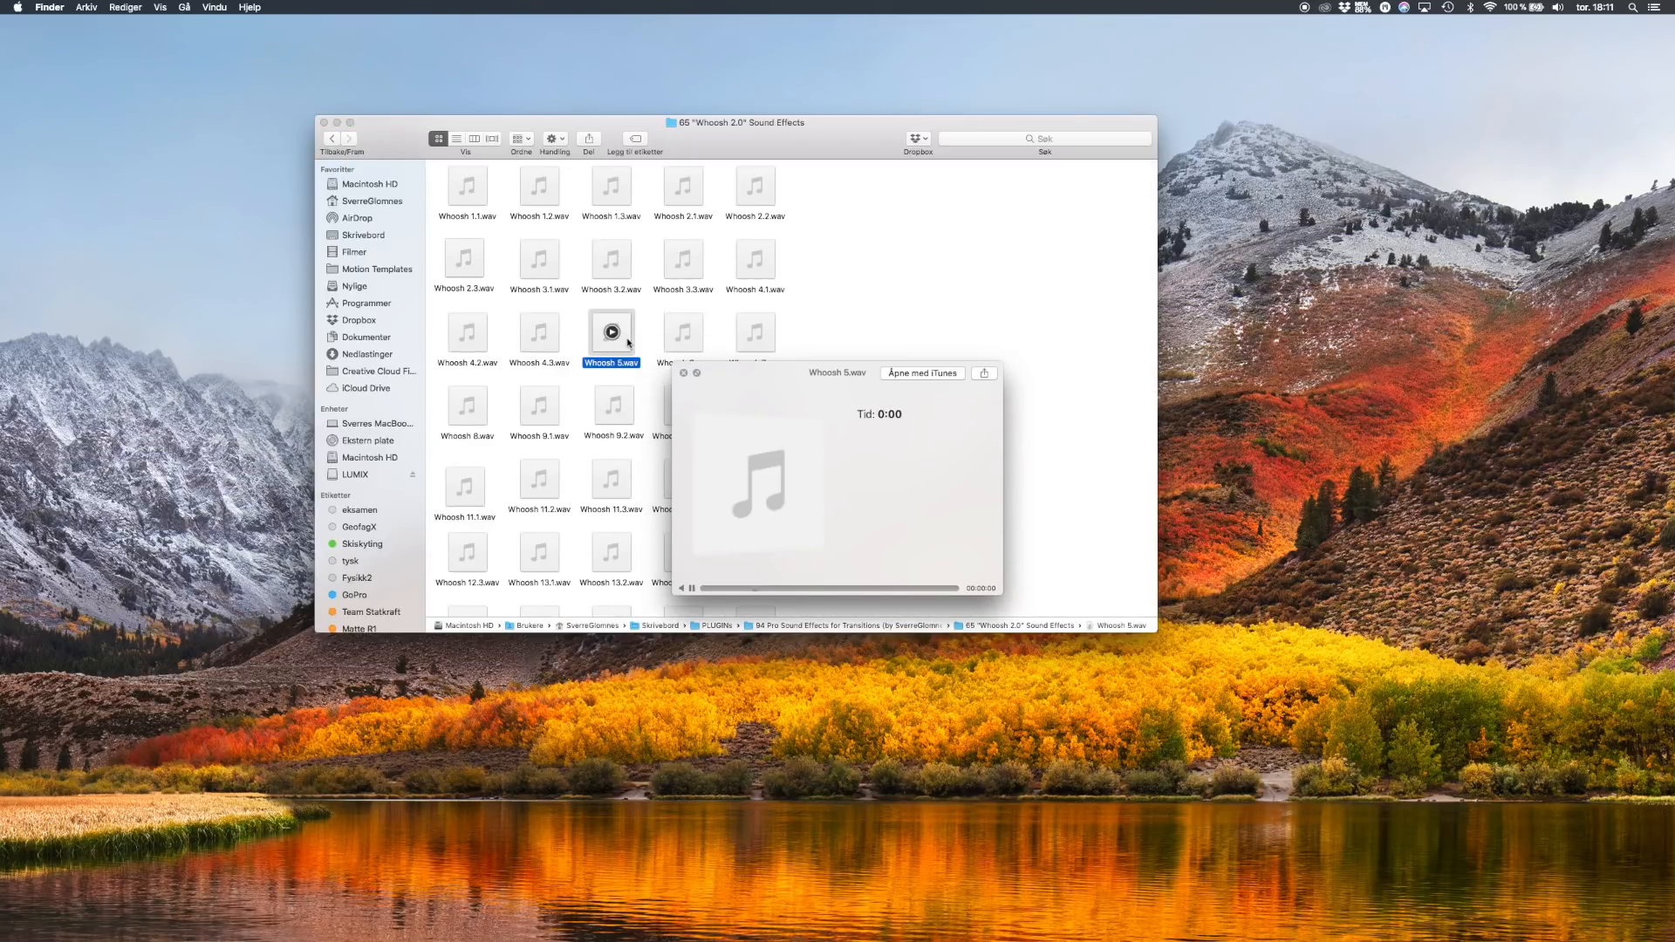
{"action": "left_click", "coordinate": [611, 480]}
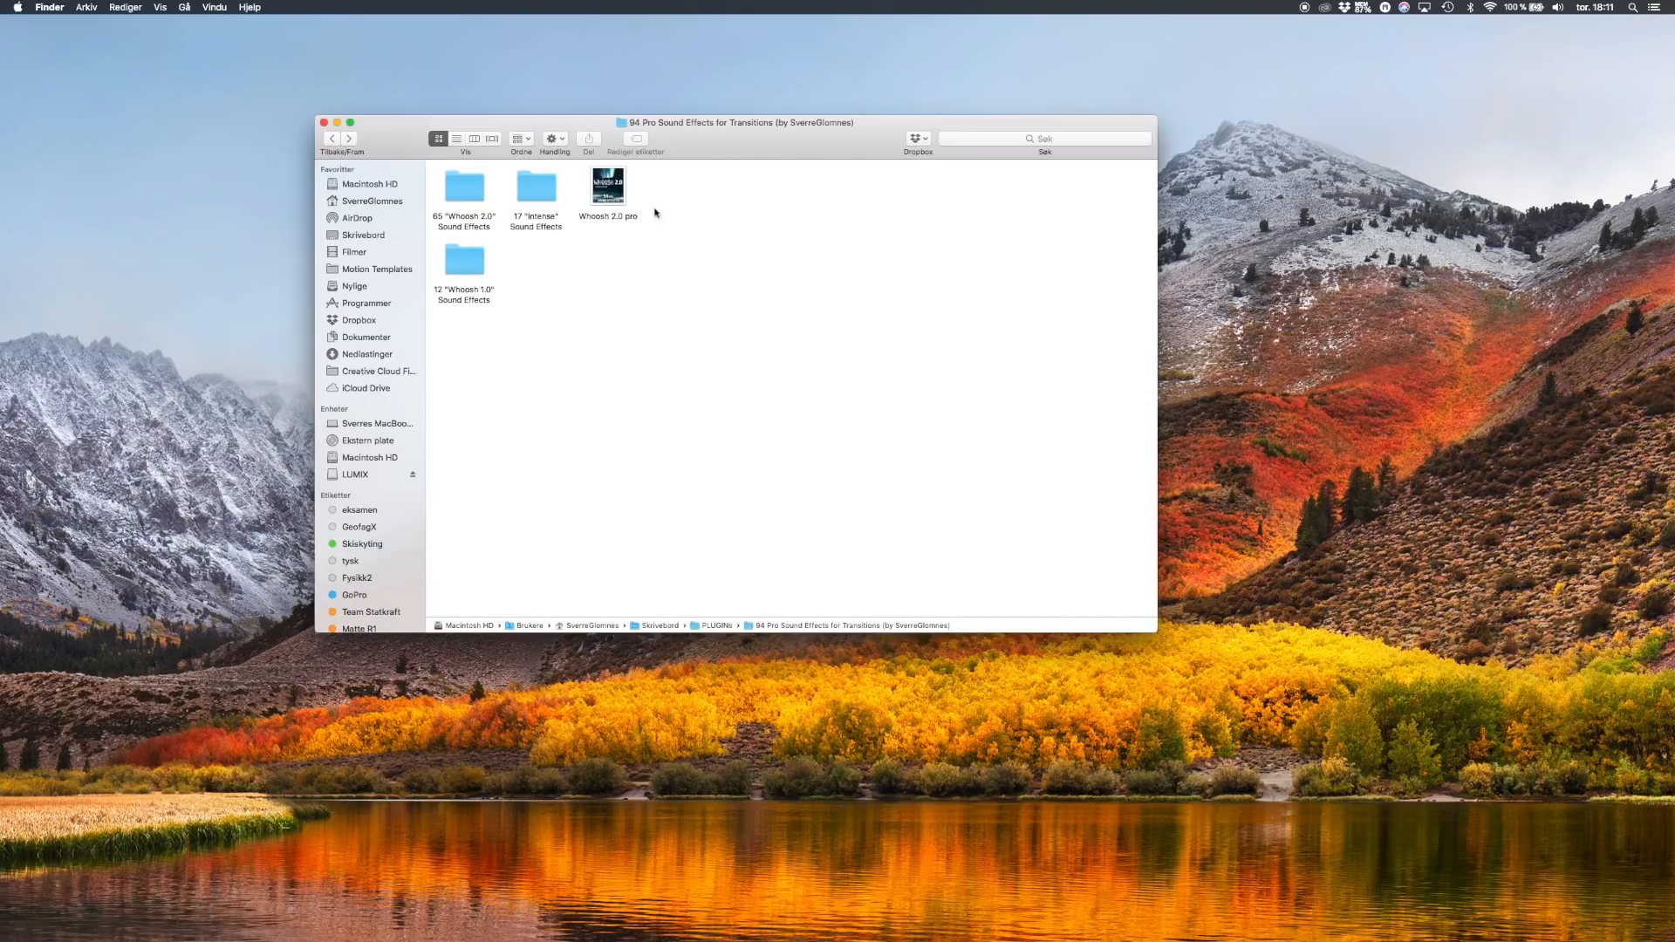
- Preview Intense 4.1.wav and Intense 7.2.wav inside the 17 Intense Sound Effects folder
{"action": "double_click", "coordinate": [536, 187]}
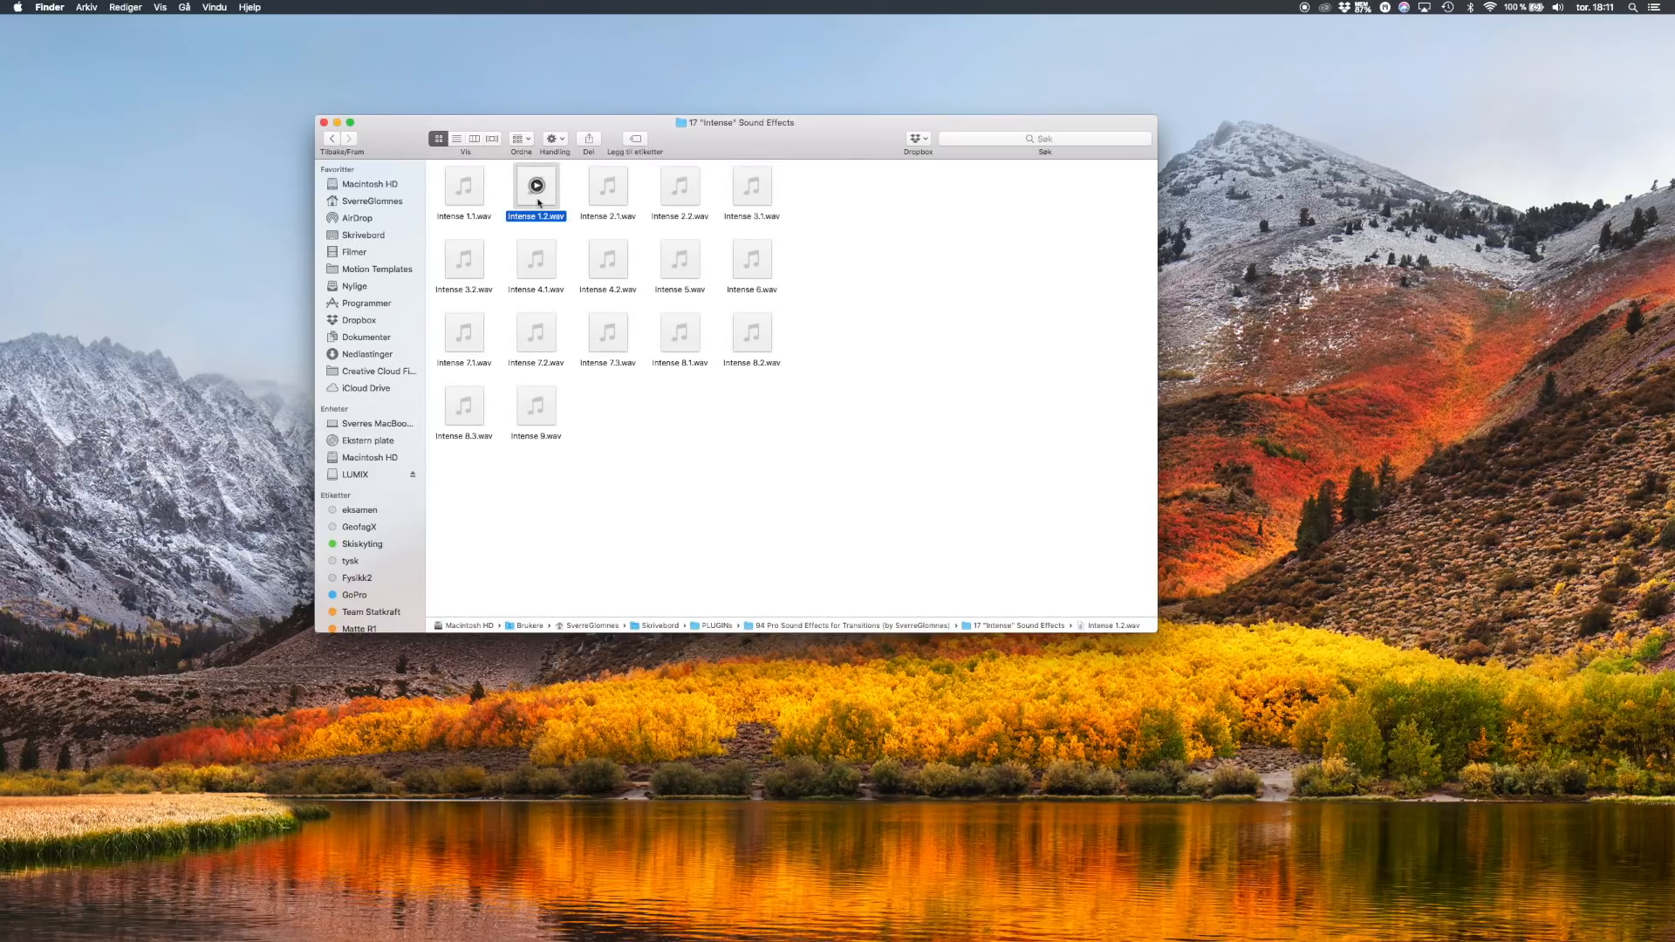
{"action": "left_click", "coordinate": [535, 264]}
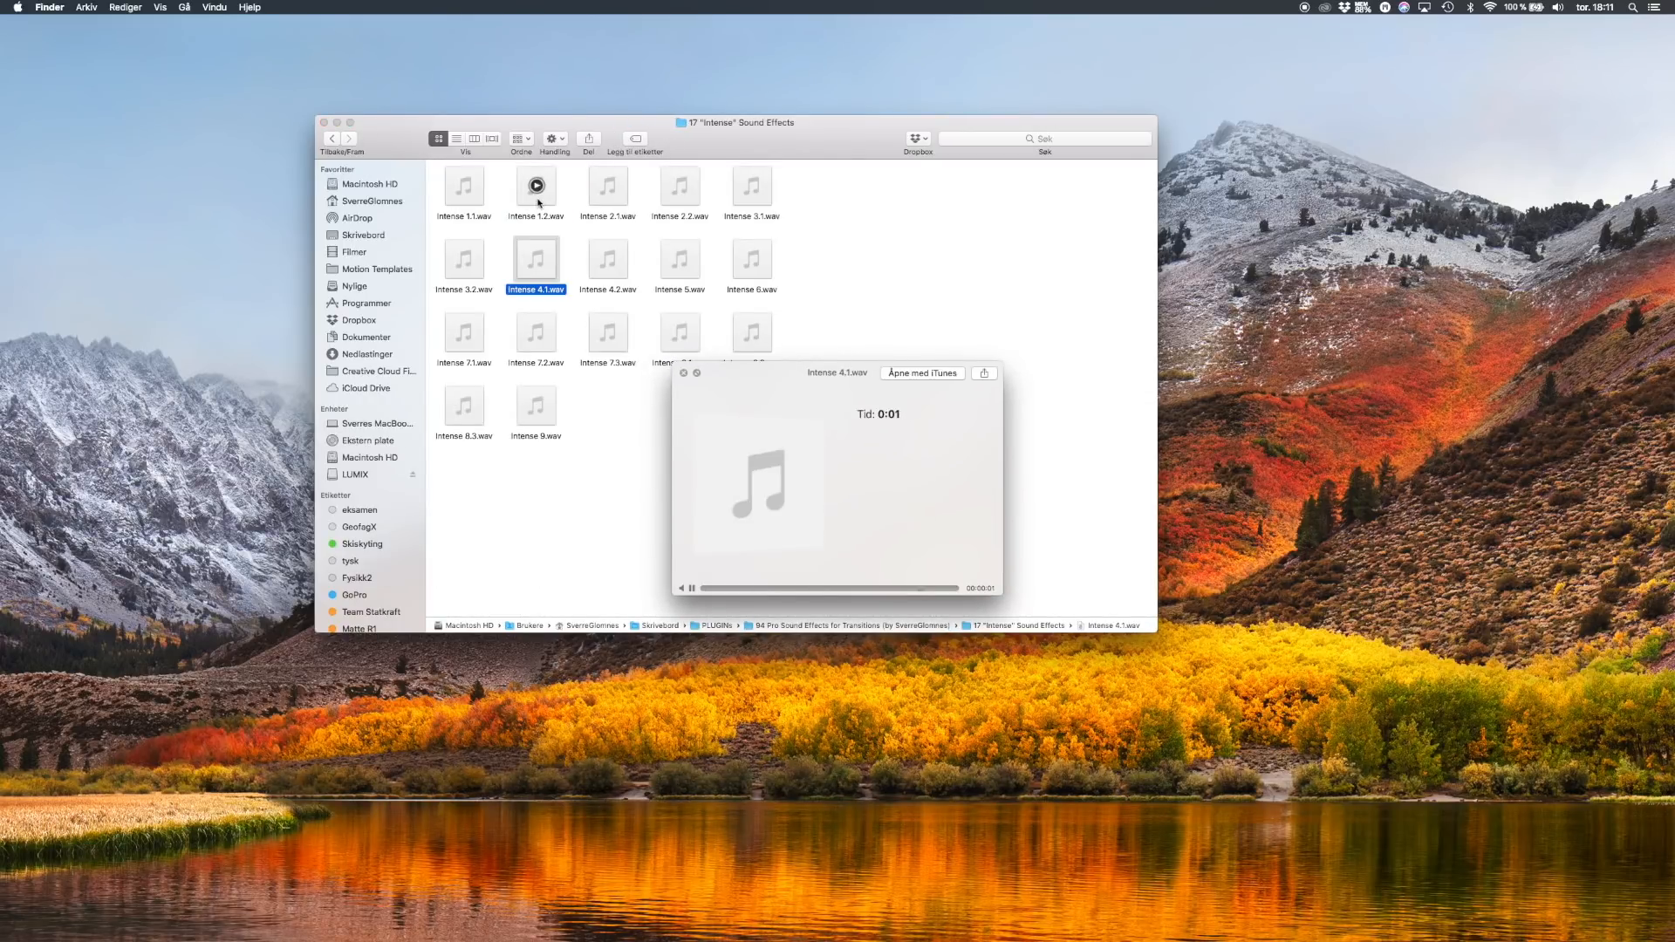
{"action": "left_click", "coordinate": [535, 333]}
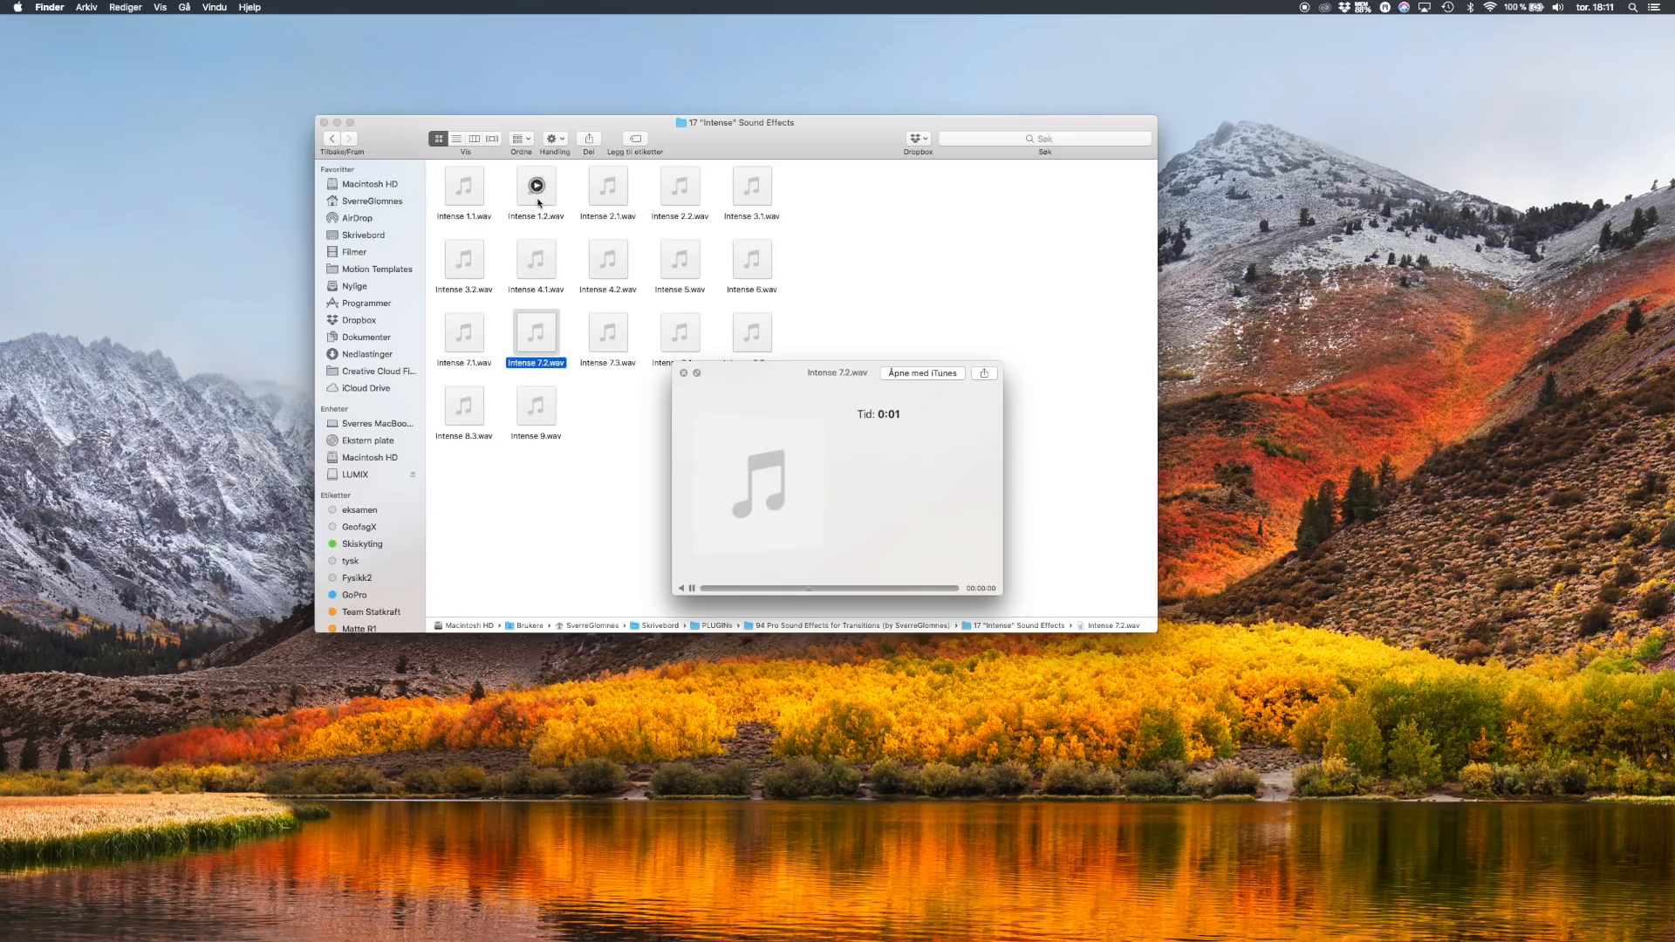
{"action": "left_click", "coordinate": [682, 374]}
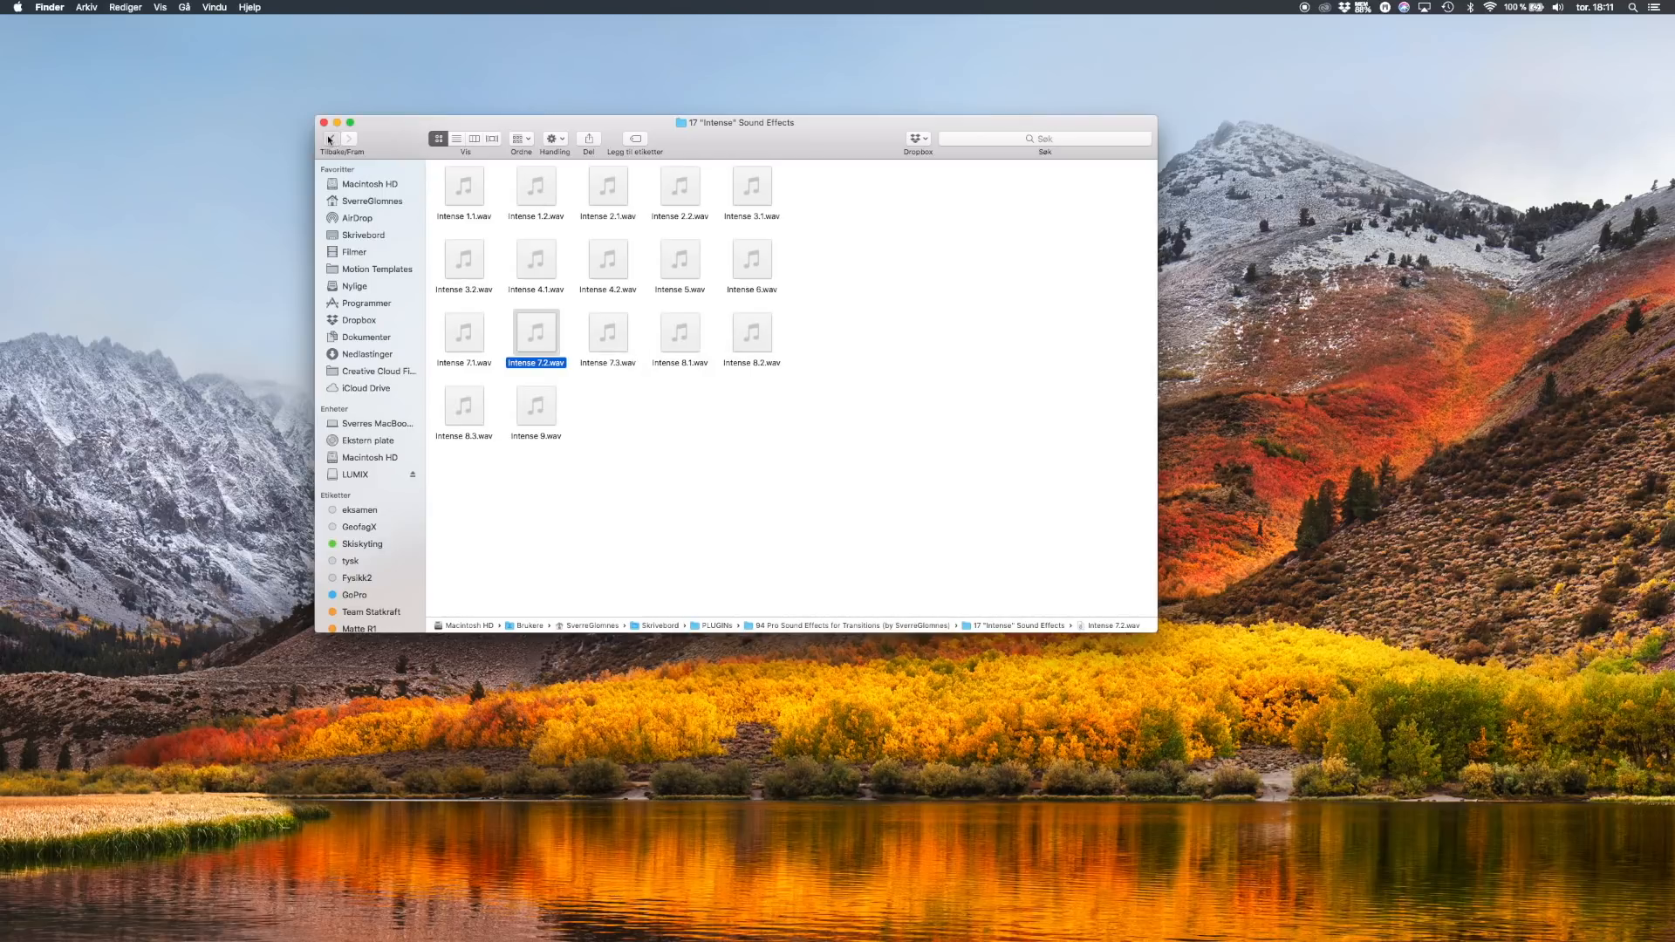